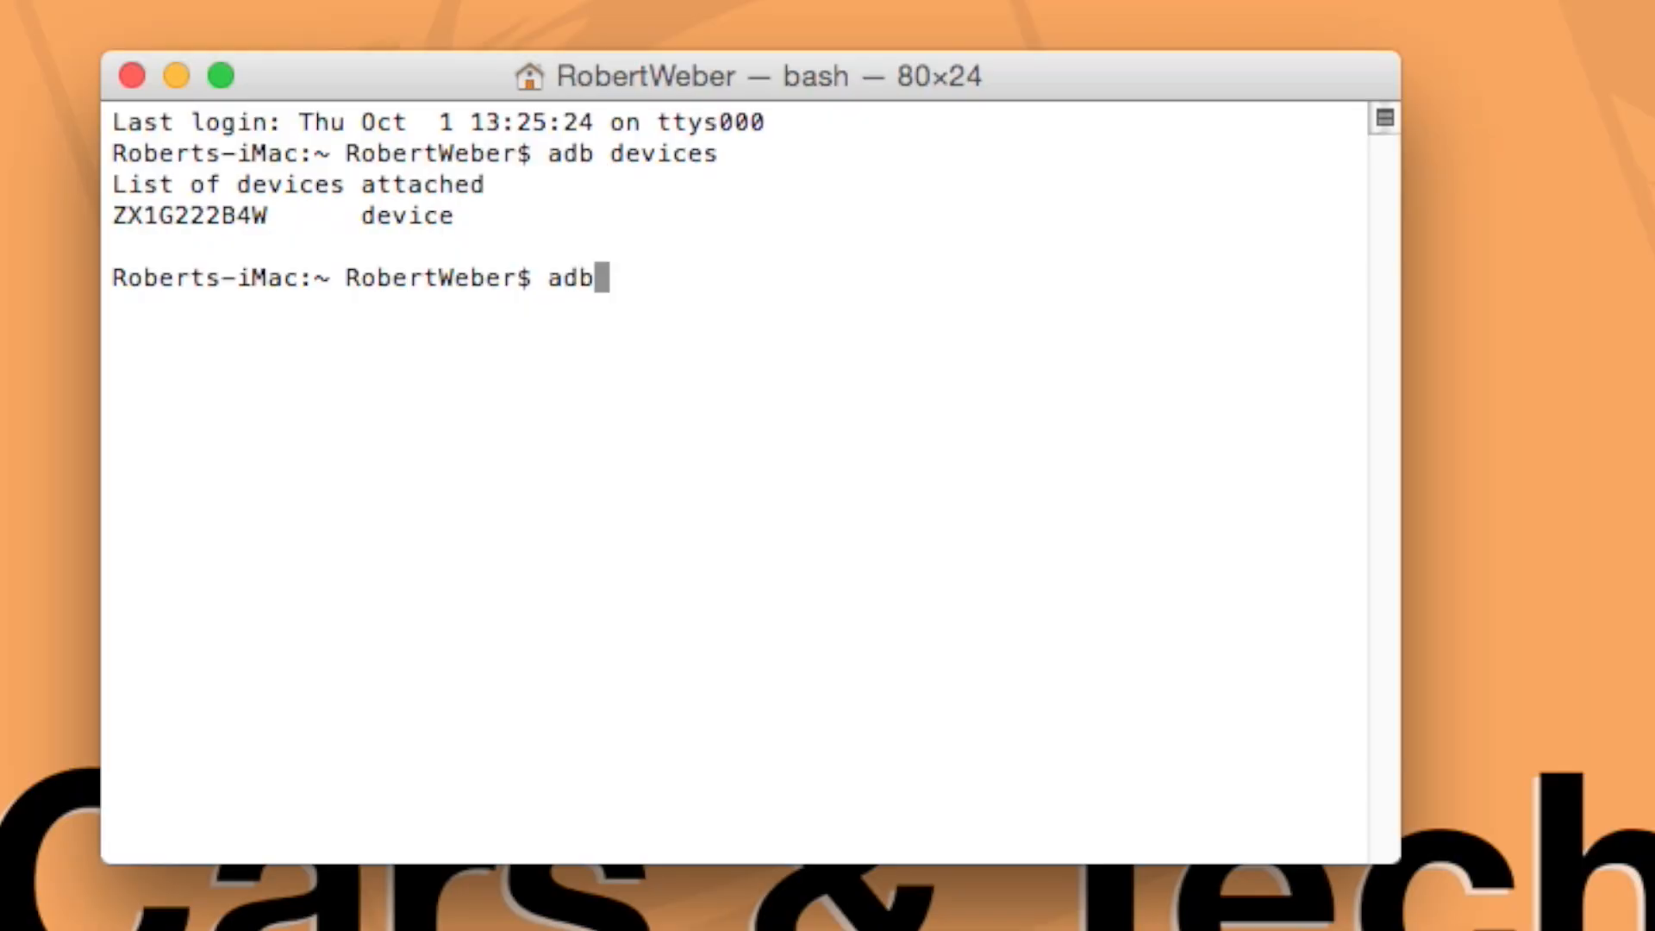
Step: Run 'adb reboot bootloader' to restart the attached phone into bootloader mode
text(reboot)
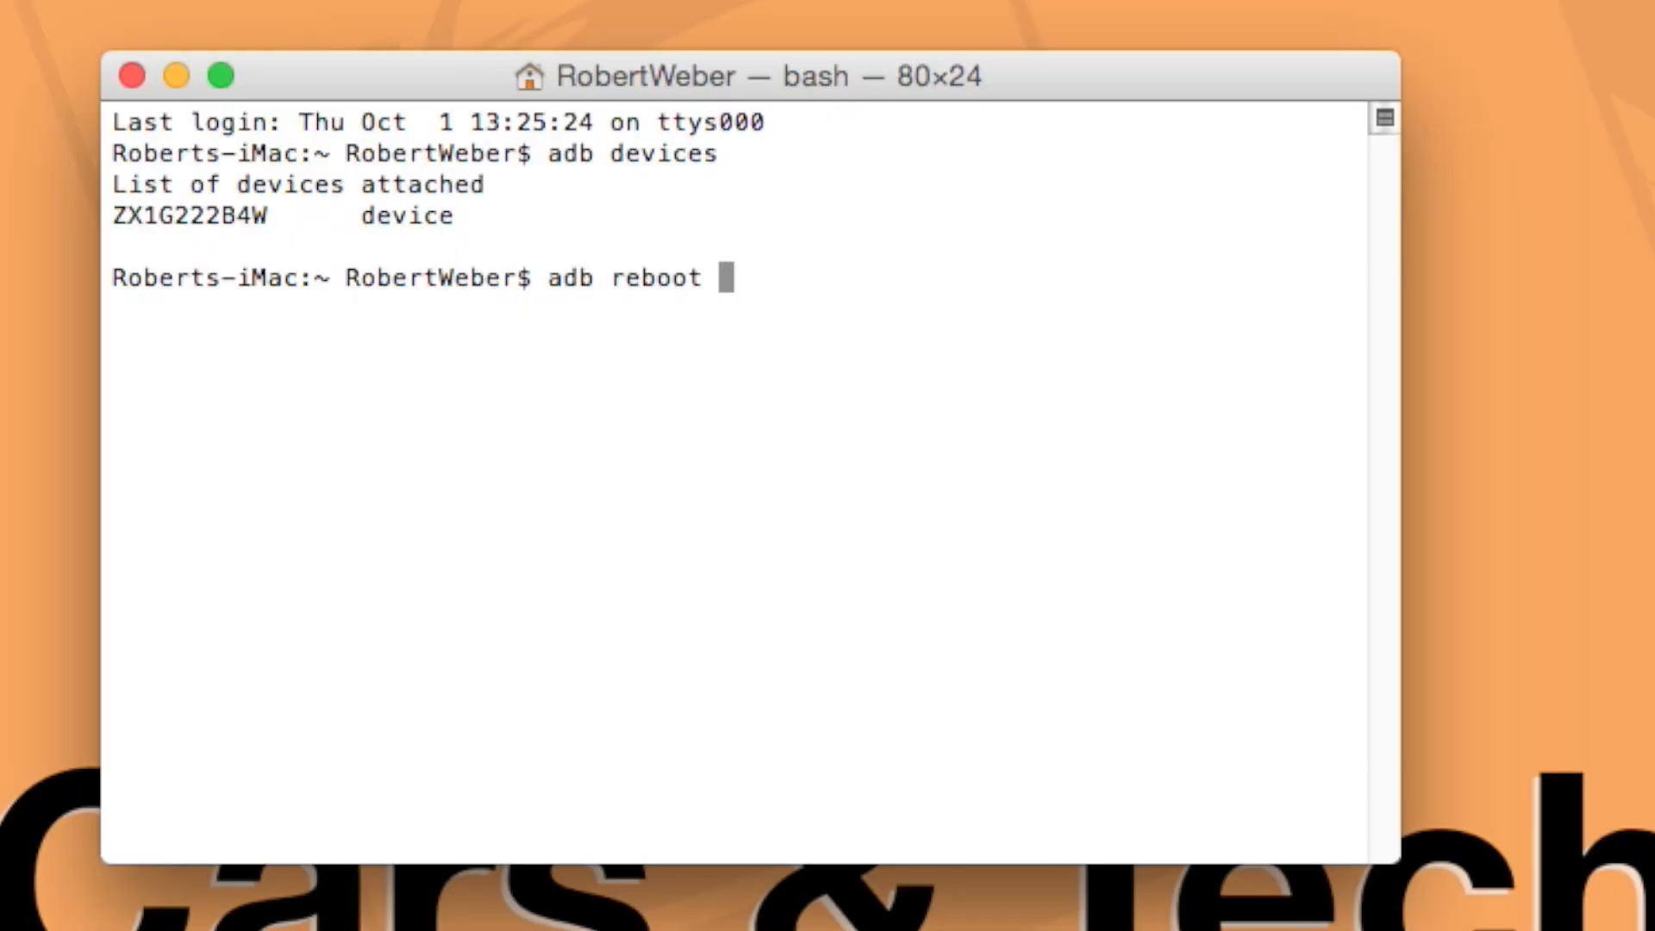
text(bootloader)
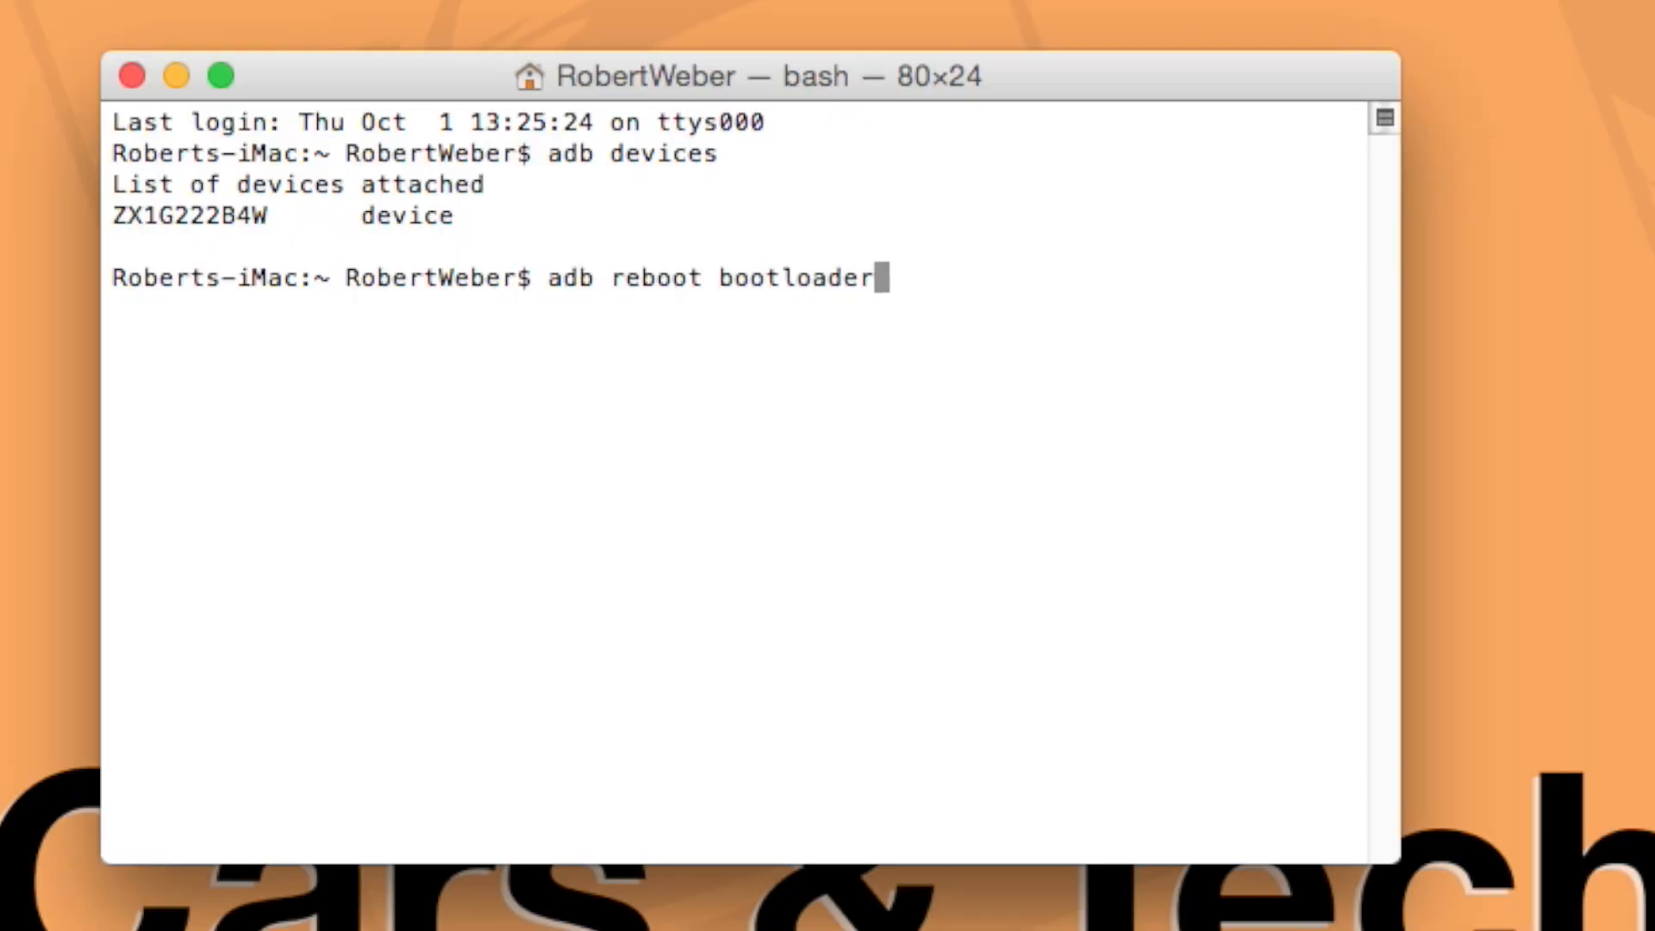
key(Return)
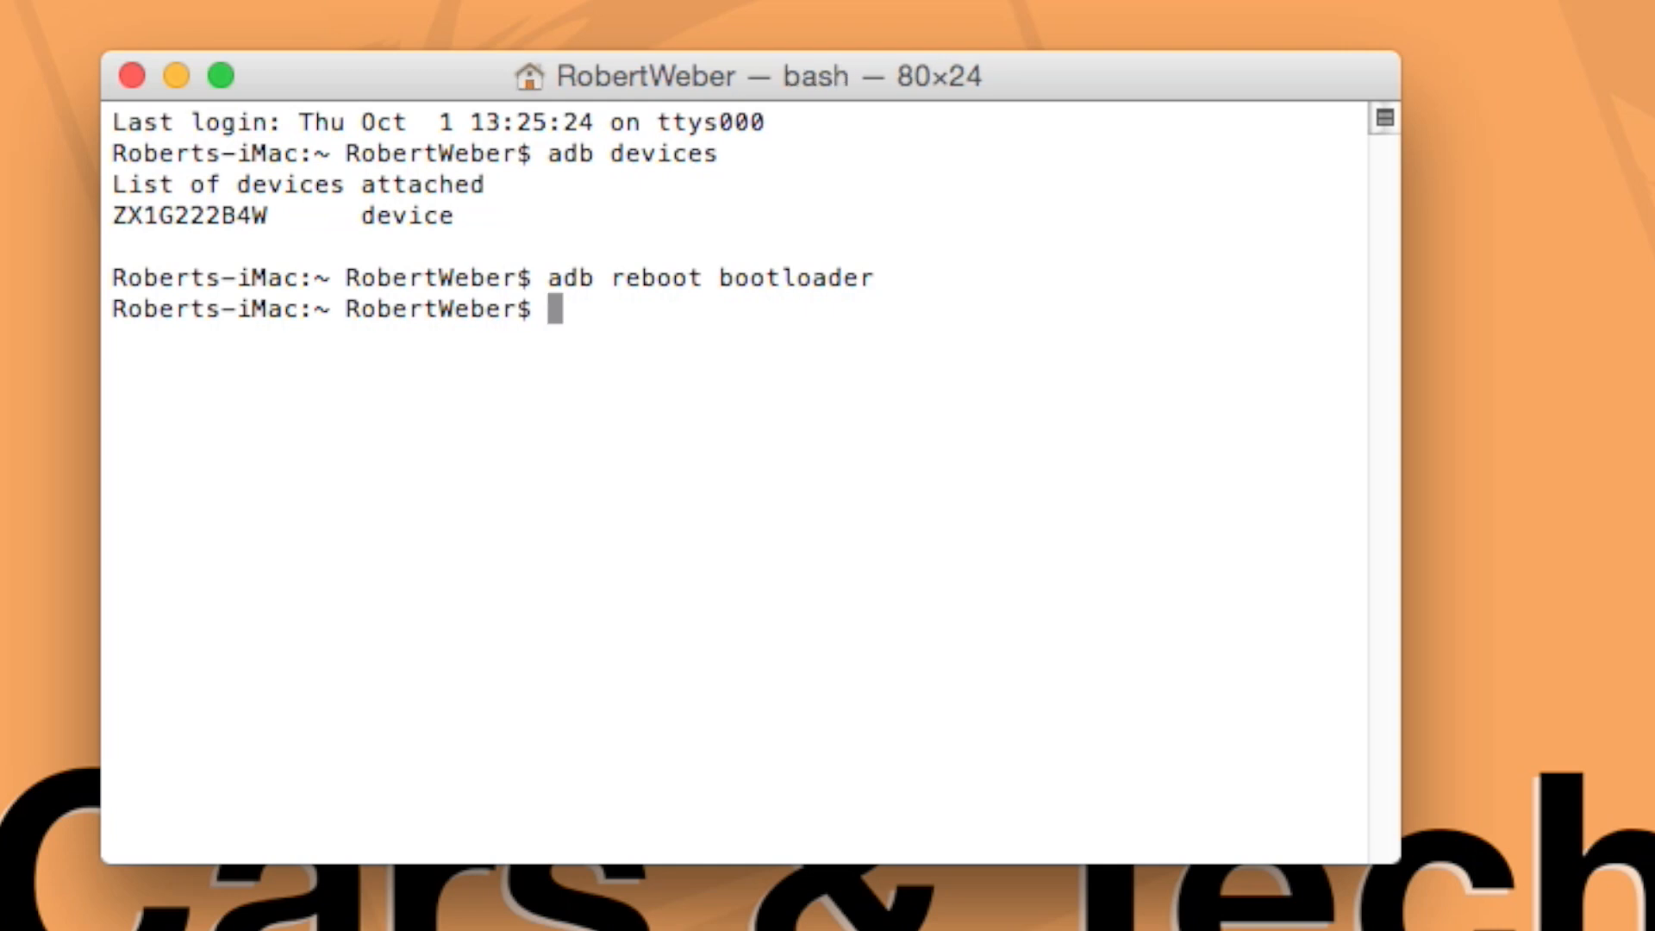